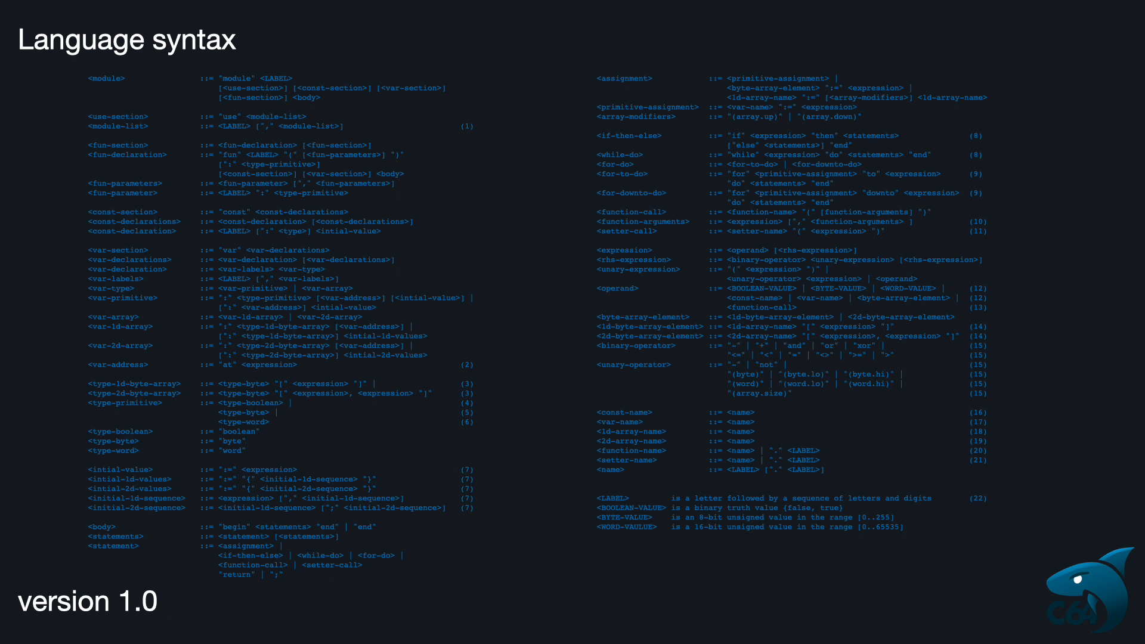
- Advance past the syntax slide to the sharkC64 repository page showing 12 releases
key(Right)
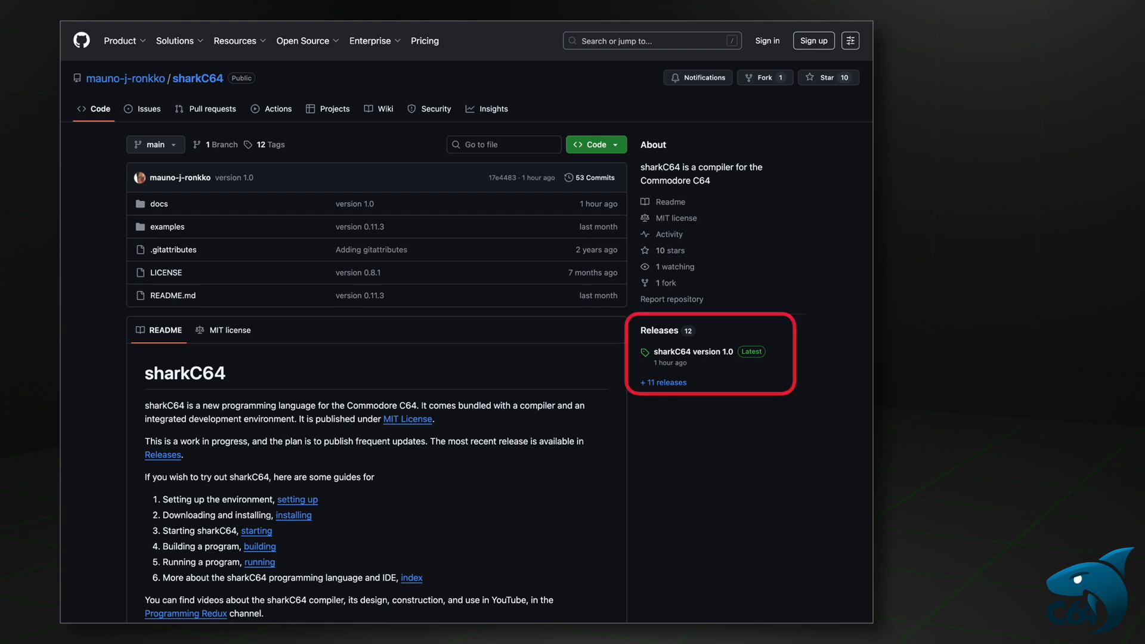
- Open the 'sharkC64 version 1.0' release page listing sharkC64-1.0.zip among its assets
click(691, 351)
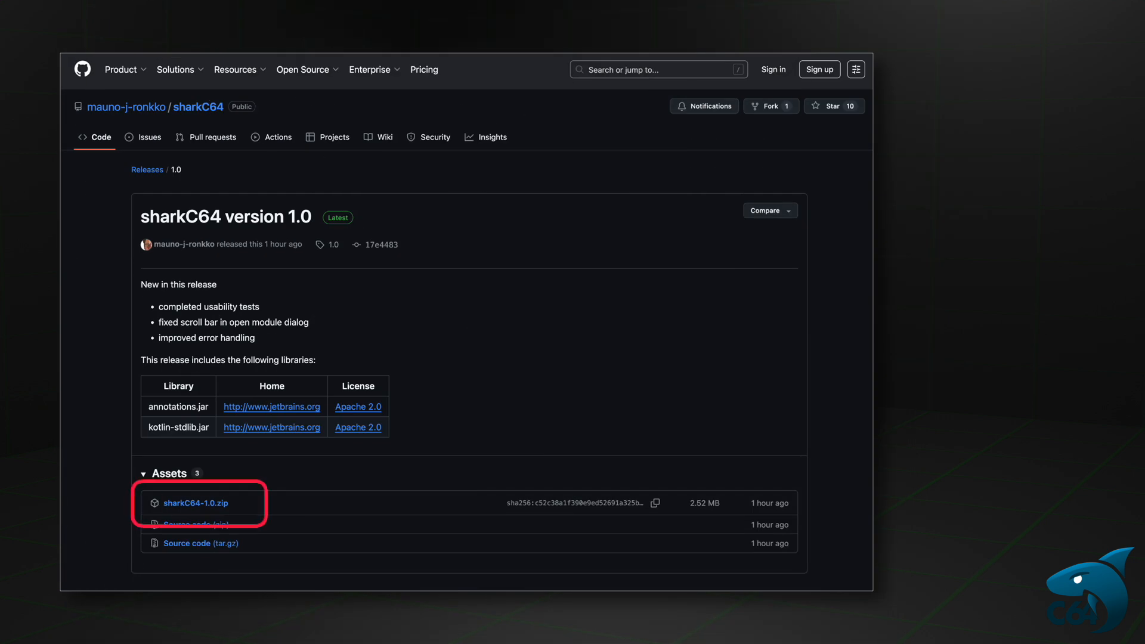